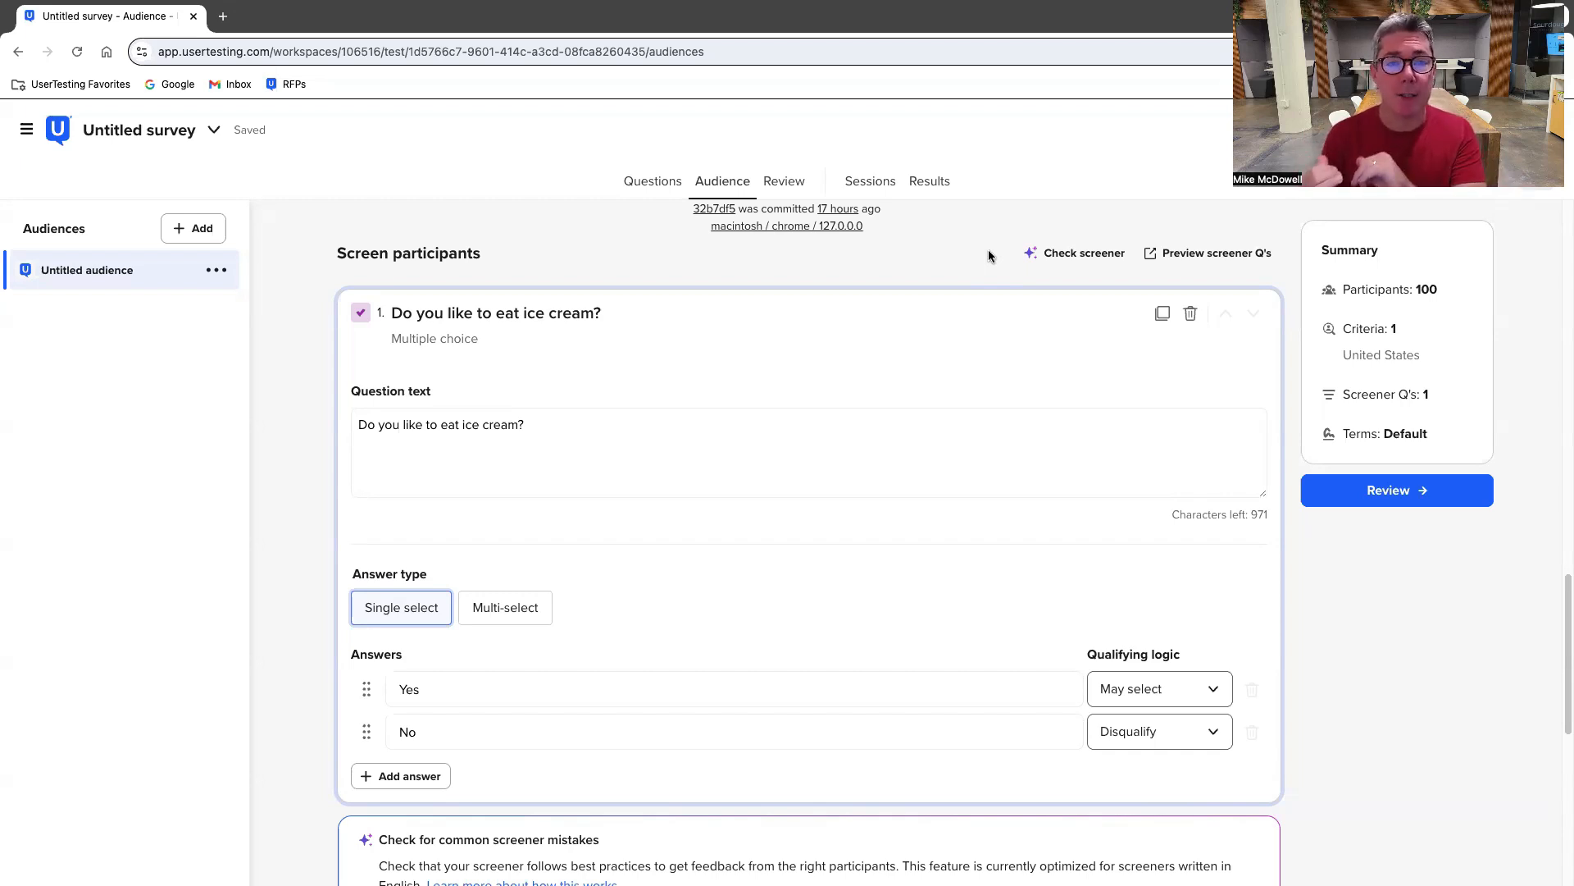
pyautogui.moveTo(551, 336)
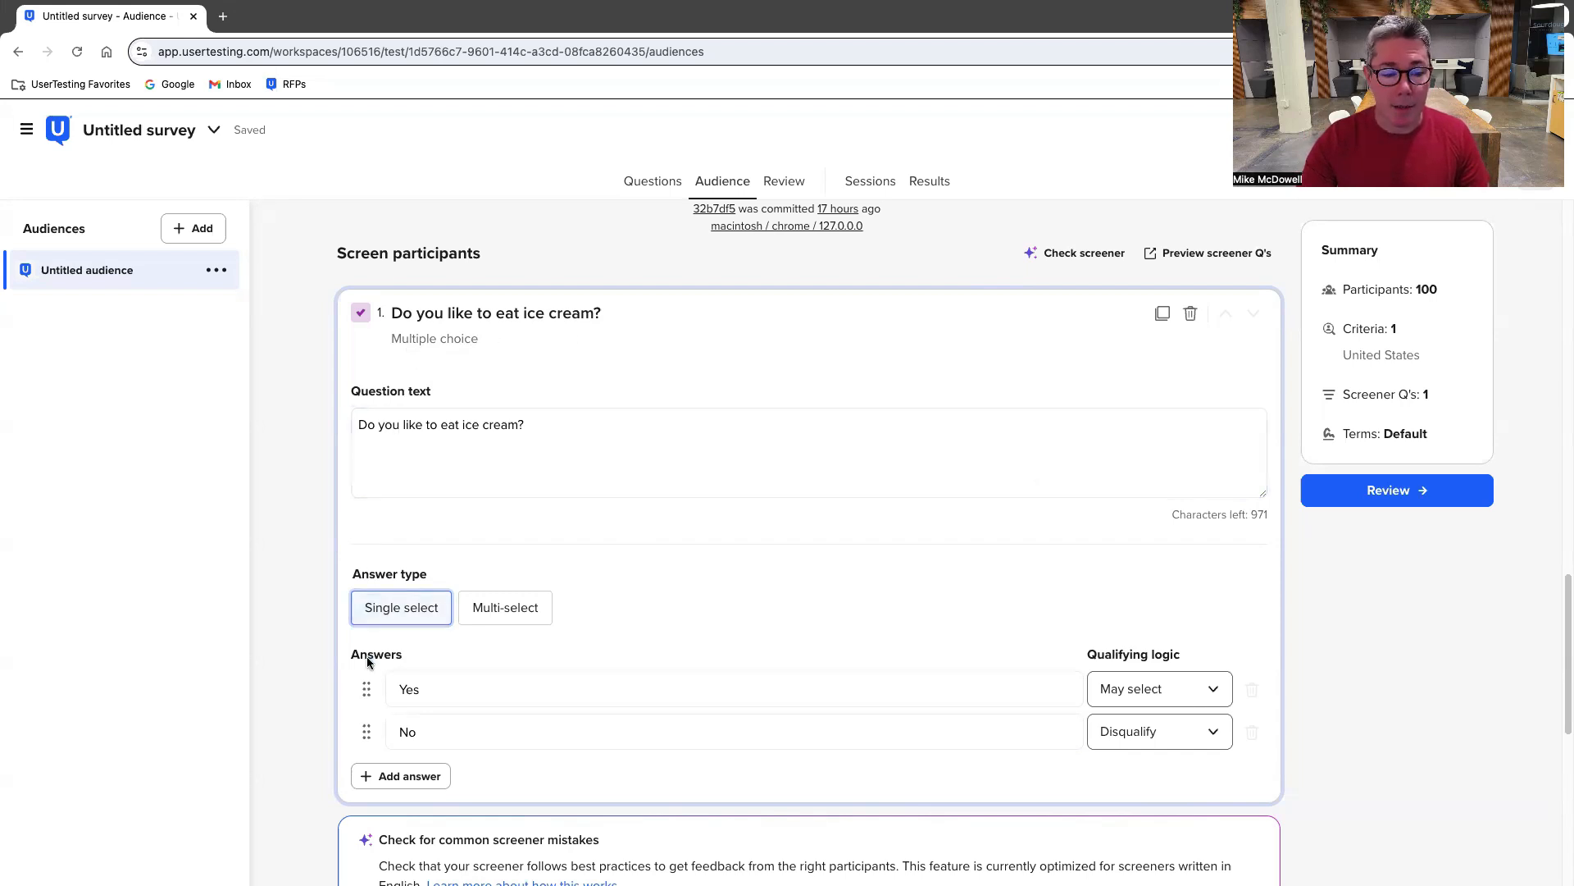
# Step: Run the screener check on 'Do you like to eat ice cream?', getting a suggestion to add more answers
pyautogui.click(733, 688)
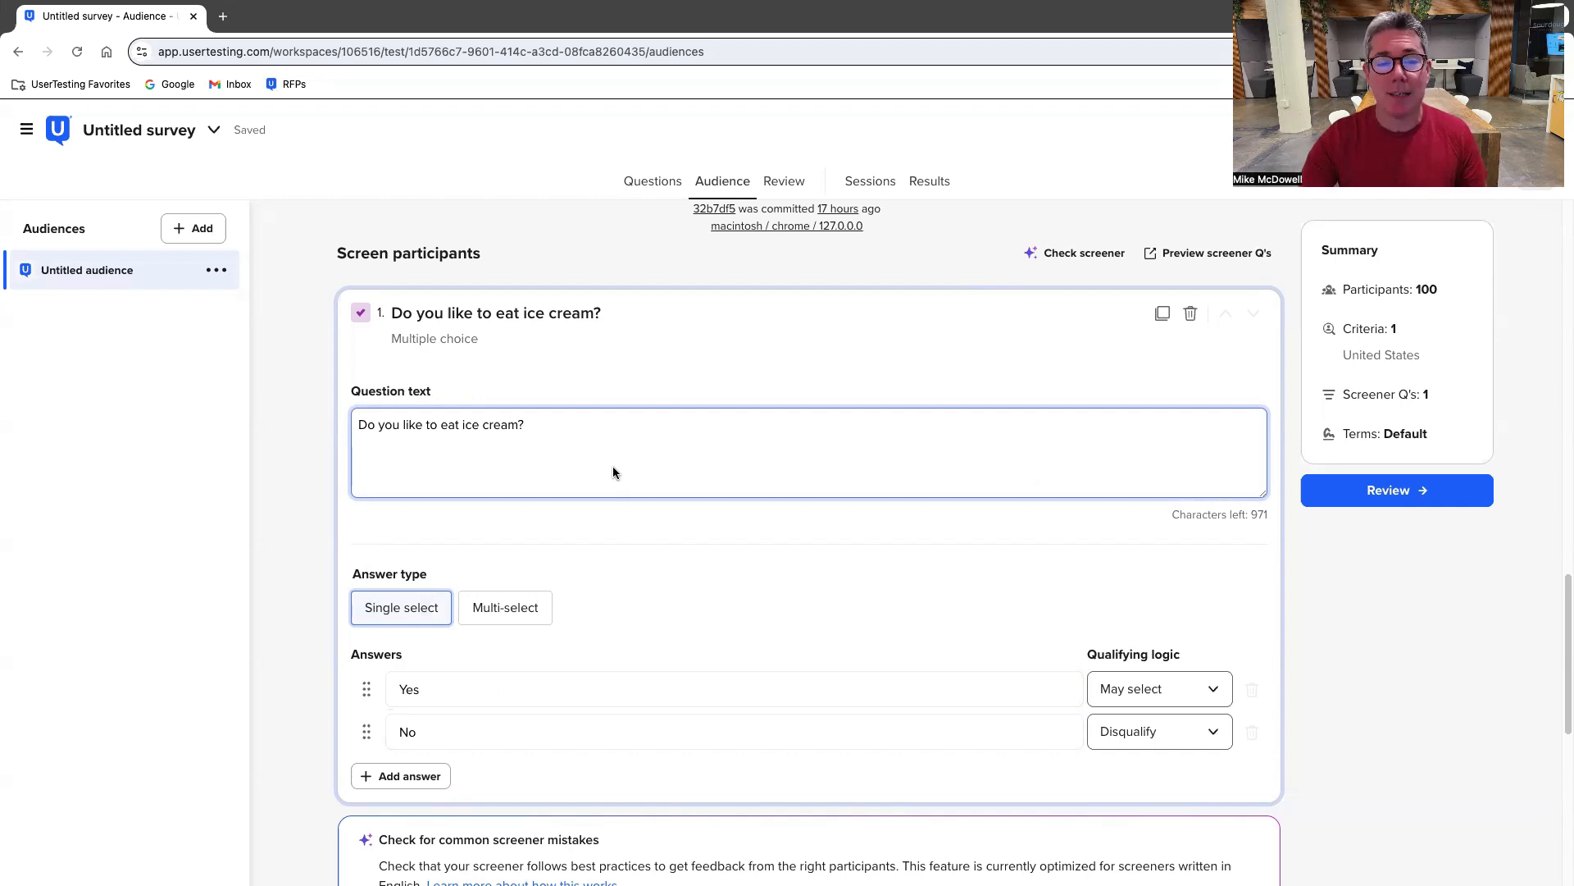
pyautogui.moveTo(557, 467)
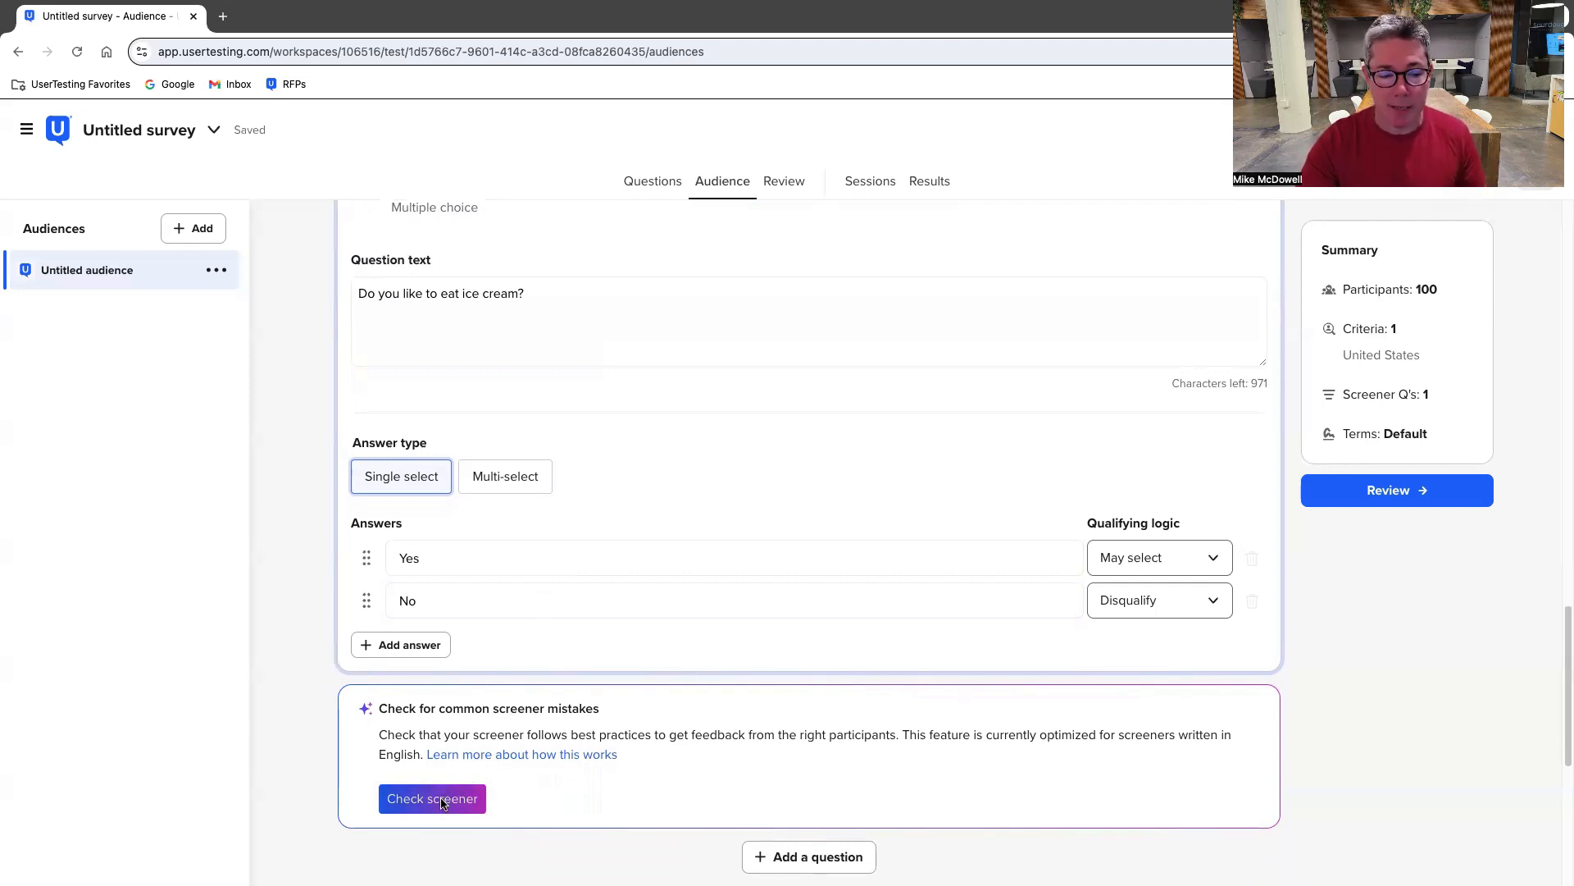
pyautogui.click(432, 799)
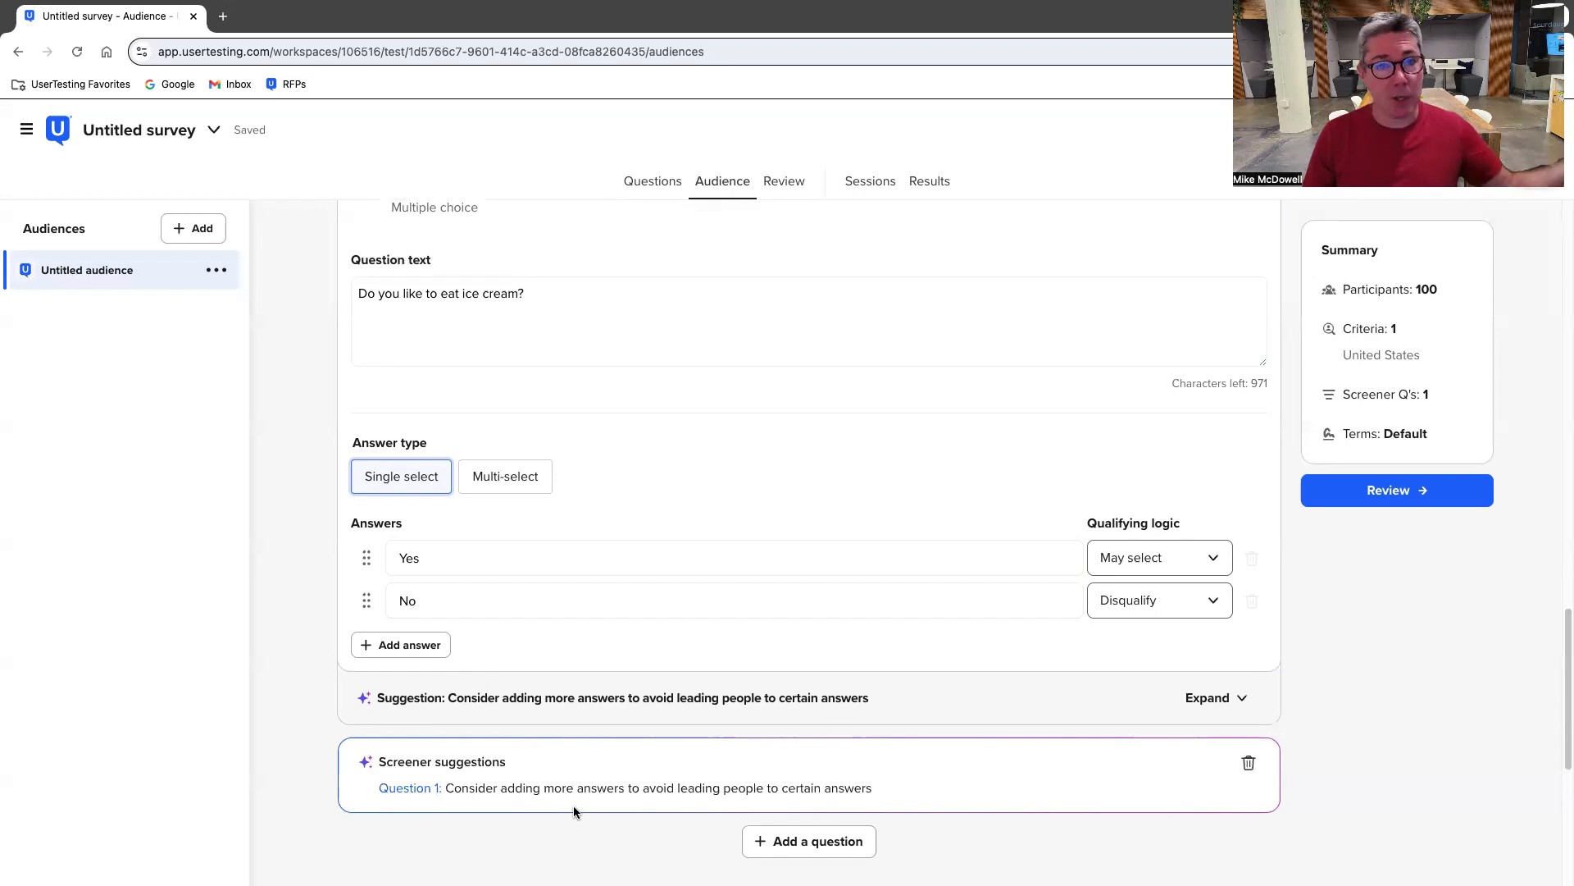